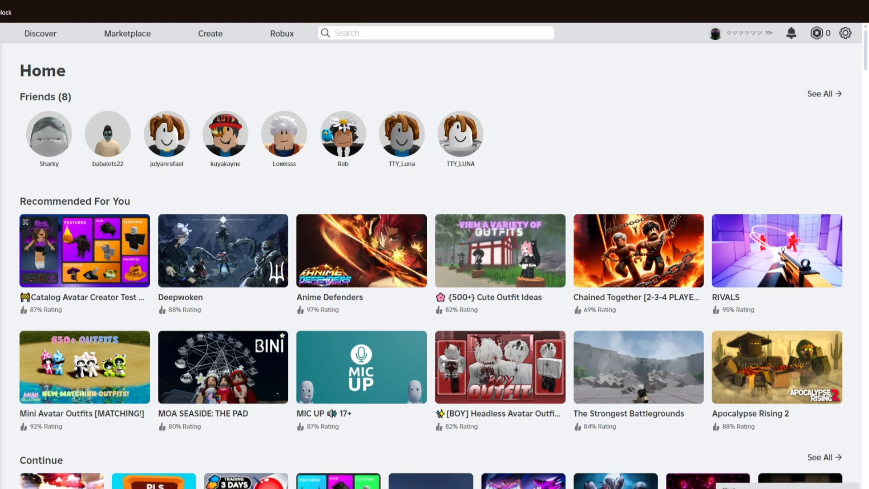
mouse_move(760, 52)
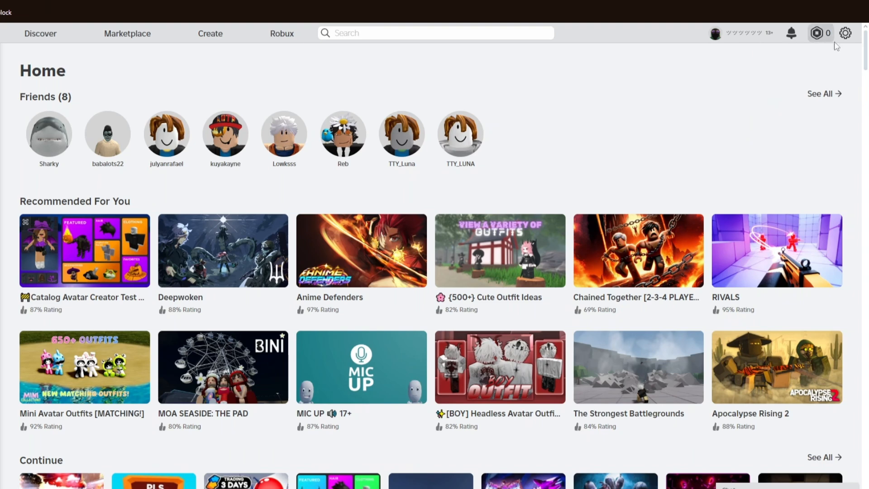
Show the account options list from the gear icon on the home page
left_click(844, 33)
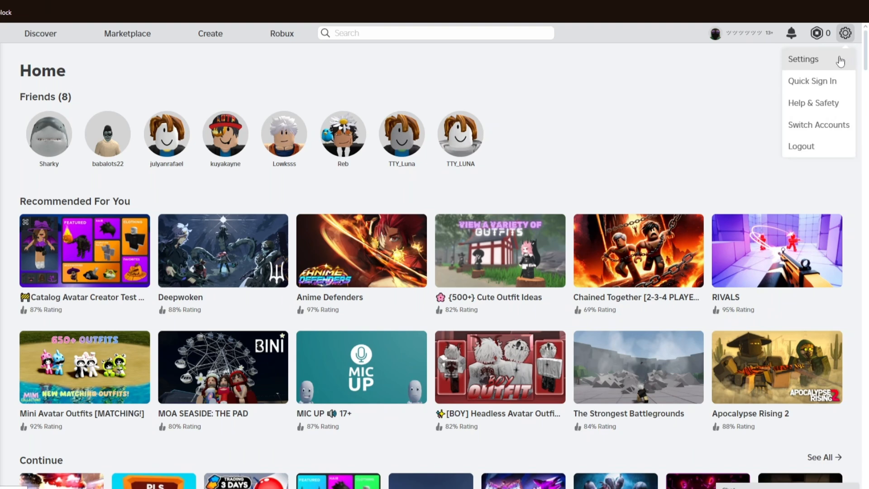
Go to account Settings and begin editing the Display Name field
left_click(846, 33)
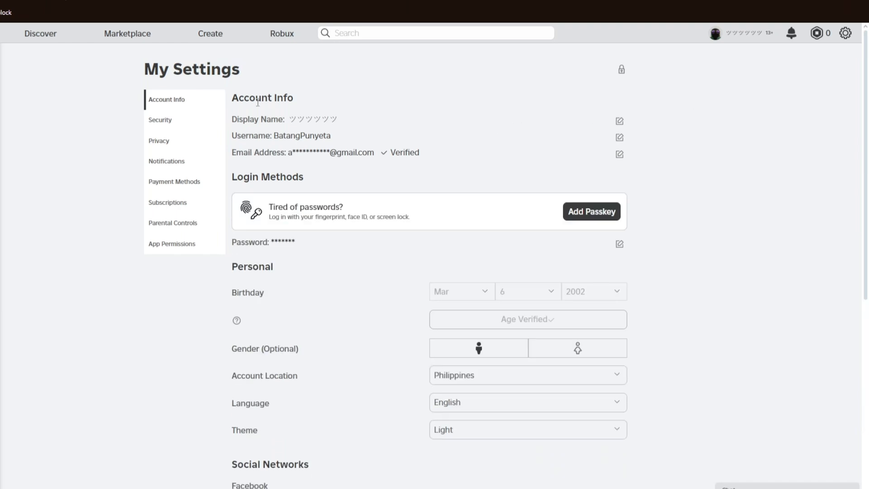
mouse_move(272, 101)
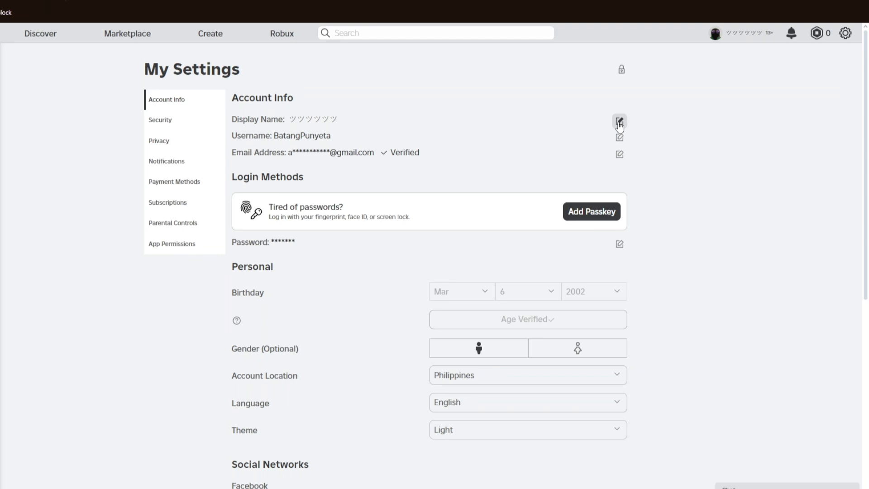
mouse_move(619, 121)
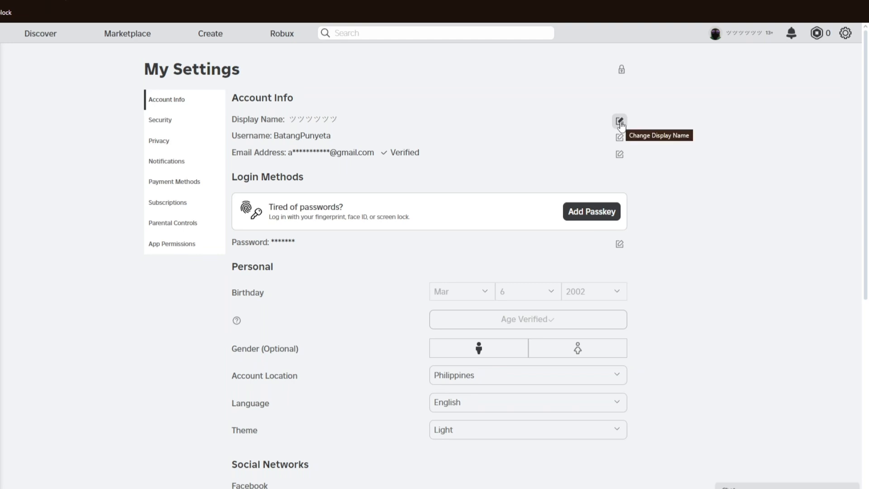
left_click(620, 121)
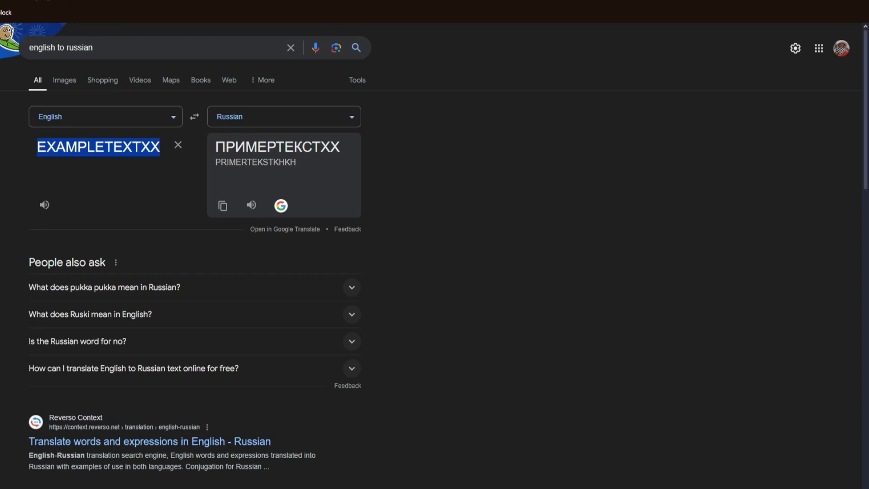
mouse_move(340, 148)
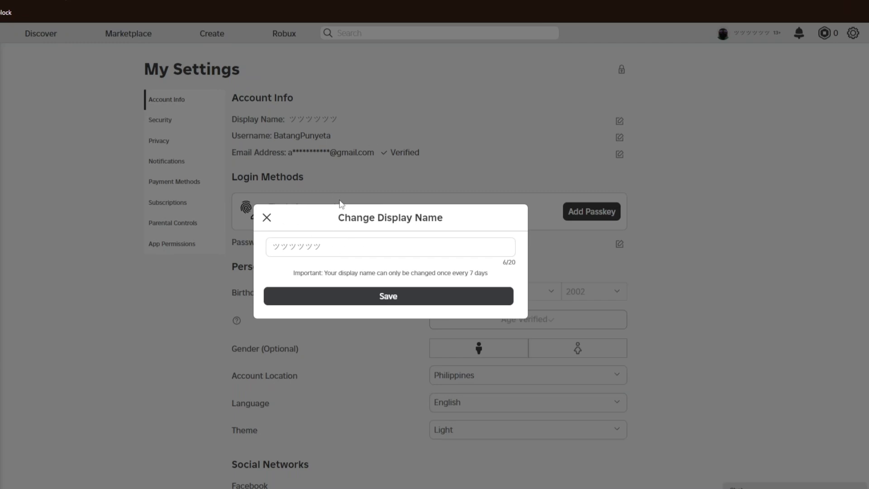
Replace the display name with ПРИМЕРТЕКСТХХ, rejected as unsupported characters
triple_click(297, 246)
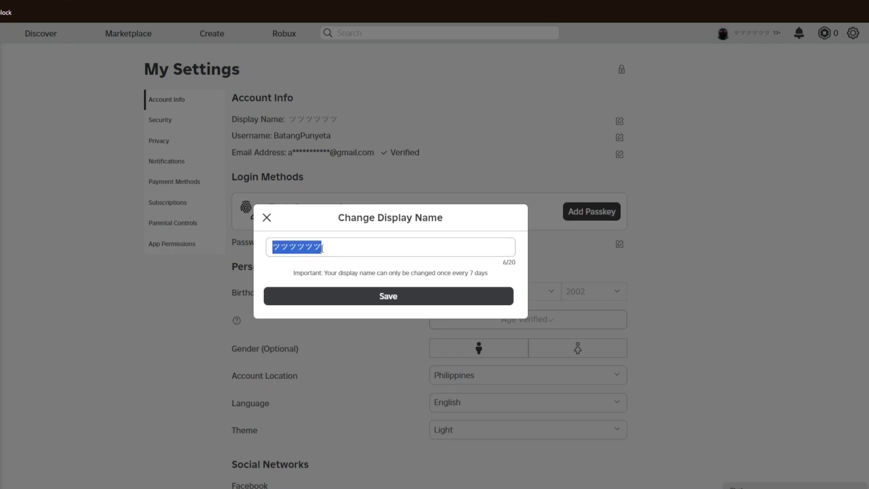
type("ПРИМЕРТЕКСТХХ")
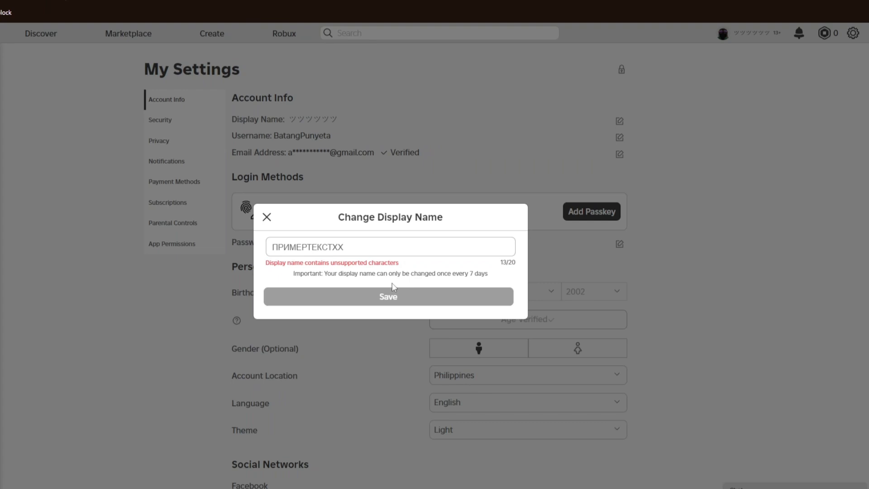